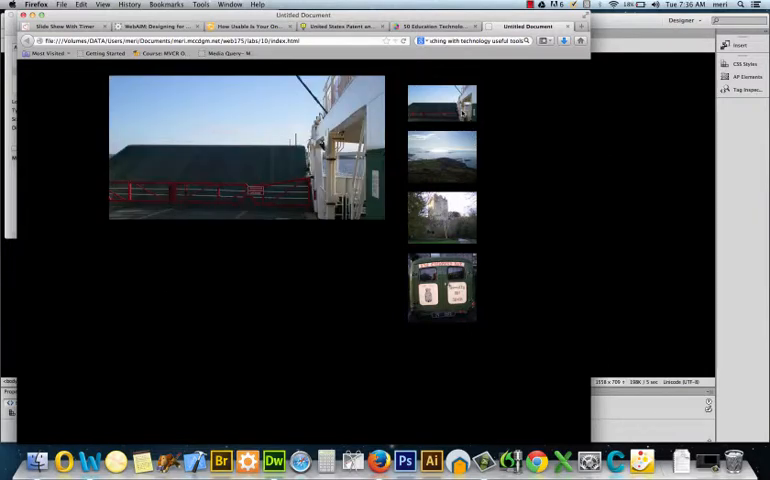
pyautogui.moveTo(517, 107)
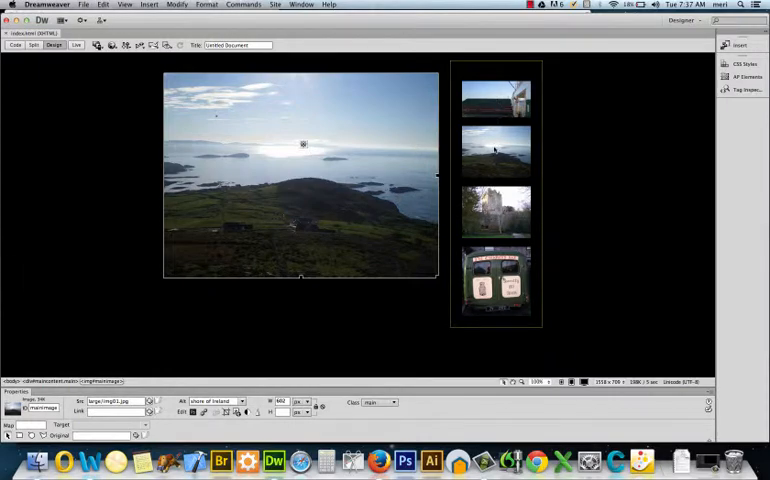
pyautogui.moveTo(495, 157)
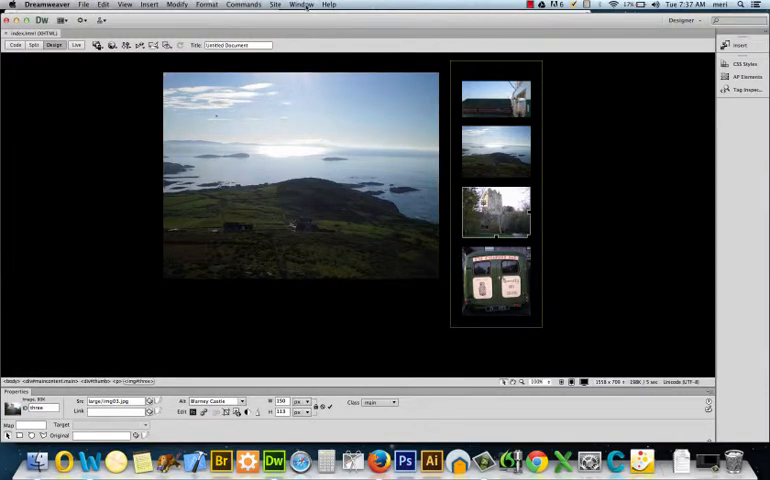
# Add a Swap Image behavior on the castle thumbnail setting mainimage to large/img03.jpg.
pyautogui.click(302, 4)
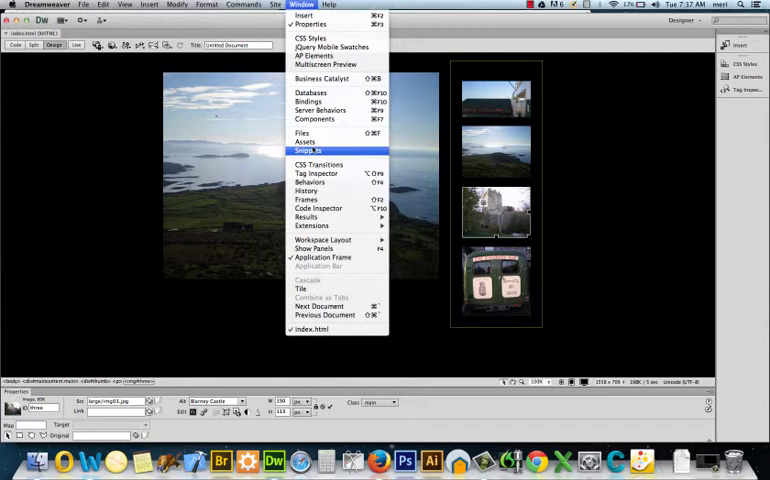
pyautogui.moveTo(318, 208)
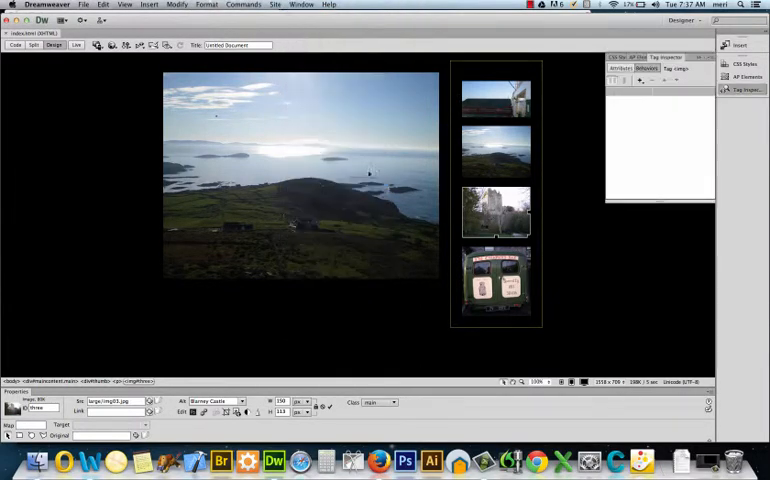
pyautogui.click(640, 79)
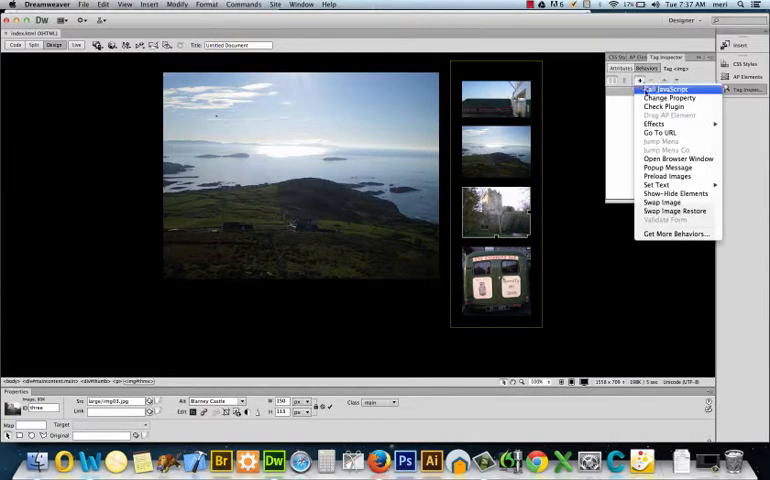
pyautogui.click(662, 202)
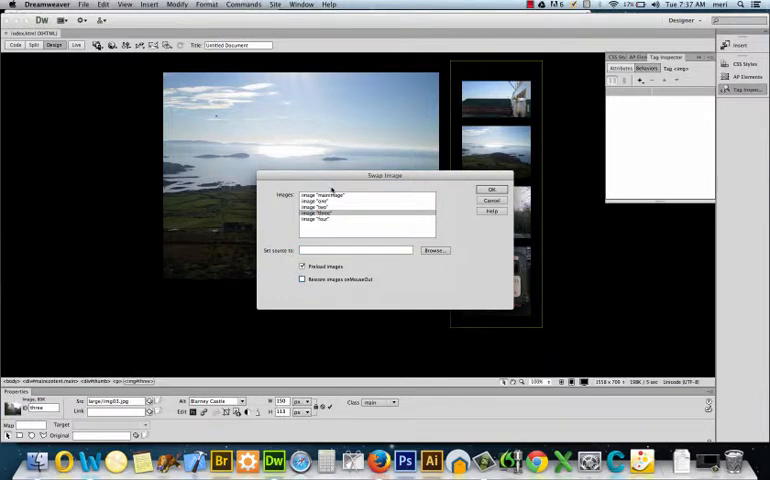
pyautogui.click(322, 195)
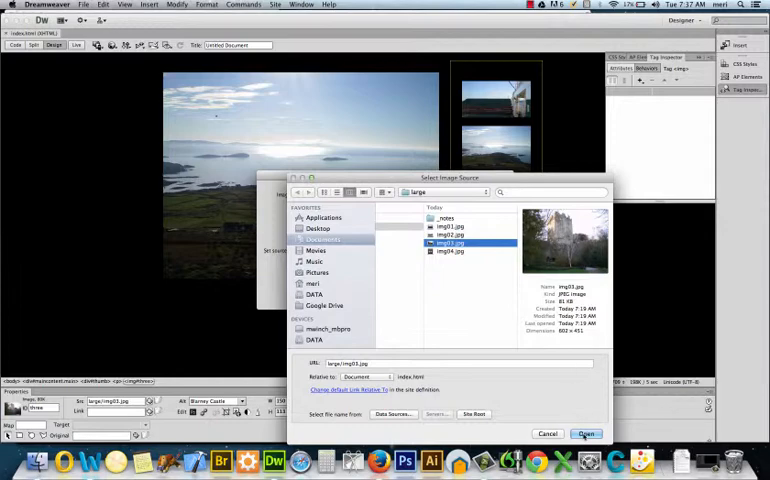
pyautogui.click(586, 433)
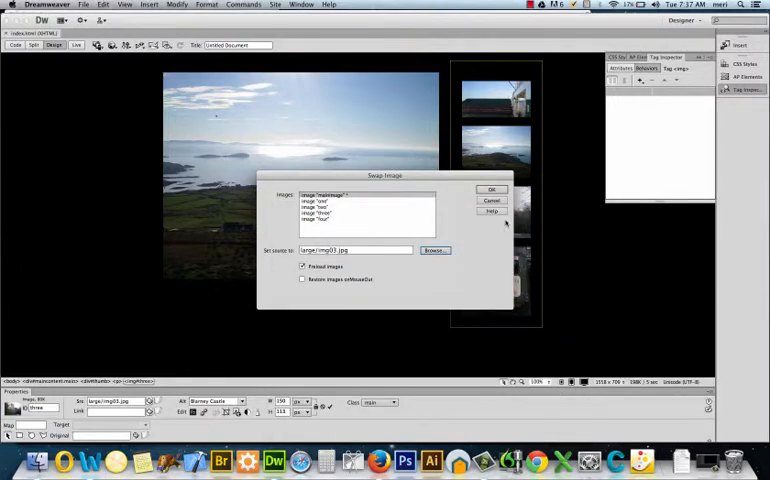
pyautogui.click(491, 189)
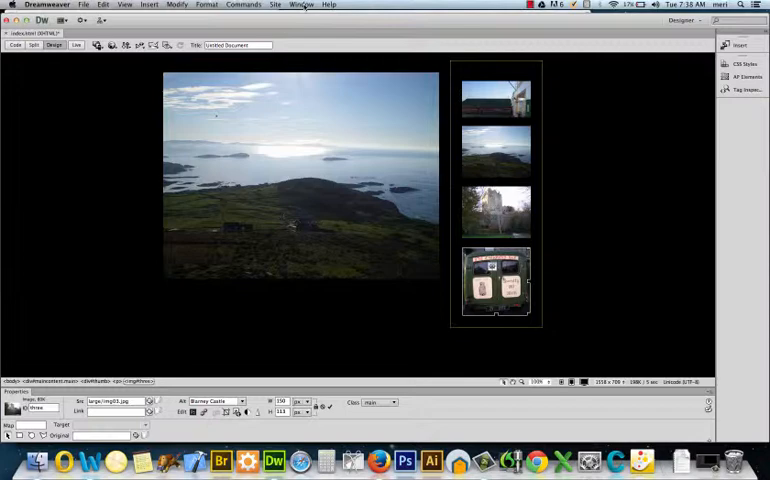
# Add a Swap Image behavior on the van thumbnail setting mainimage to large/img04.jpg.
pyautogui.click(302, 5)
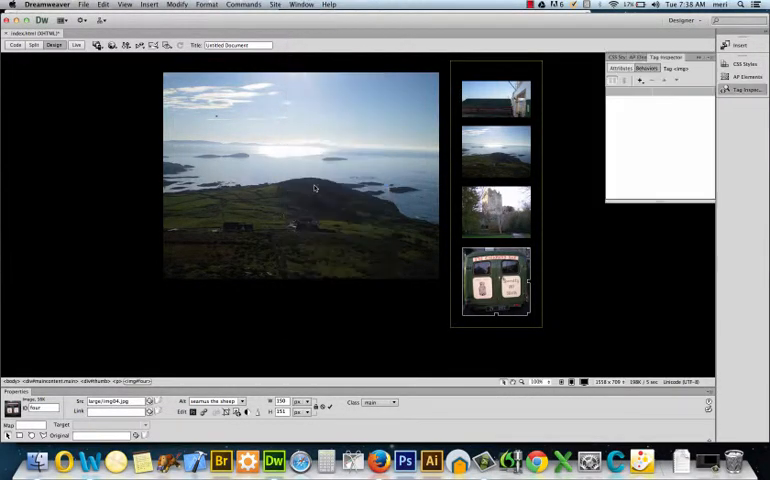
pyautogui.click(640, 80)
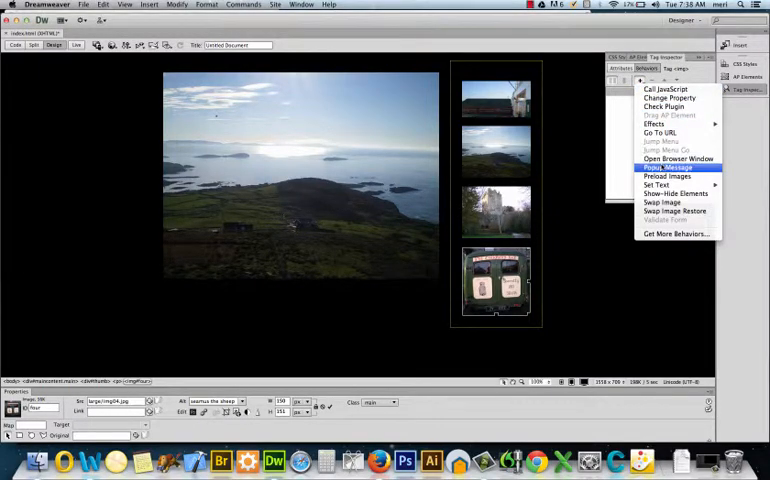
pyautogui.moveTo(662, 202)
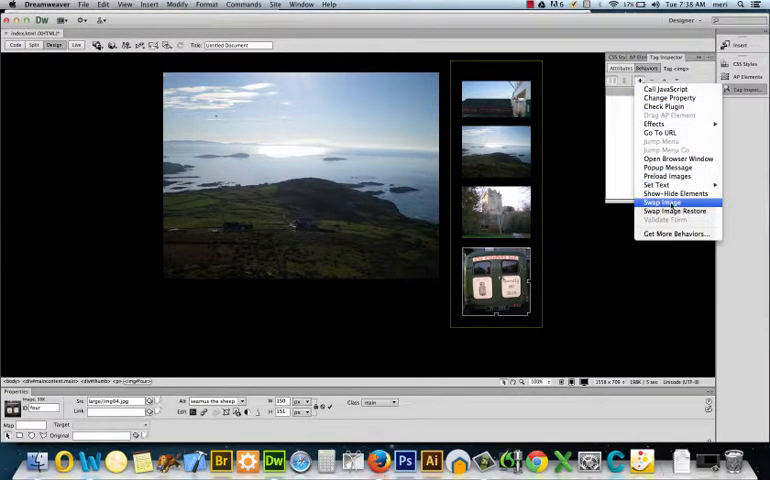
pyautogui.click(662, 203)
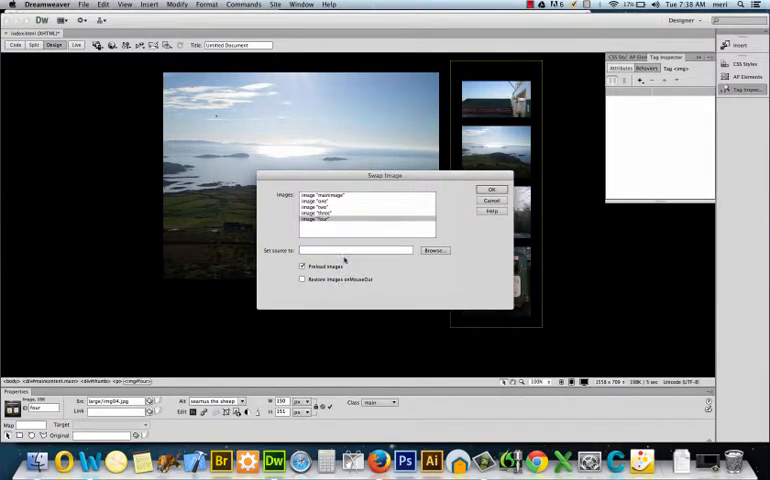
pyautogui.click(322, 195)
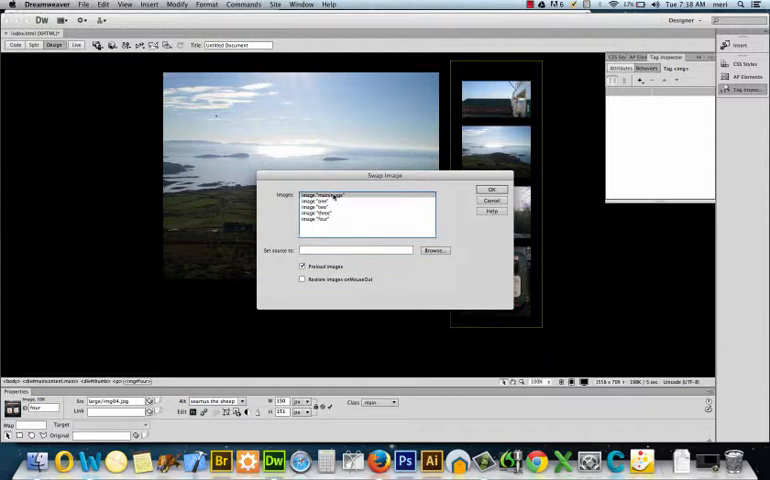
pyautogui.click(434, 250)
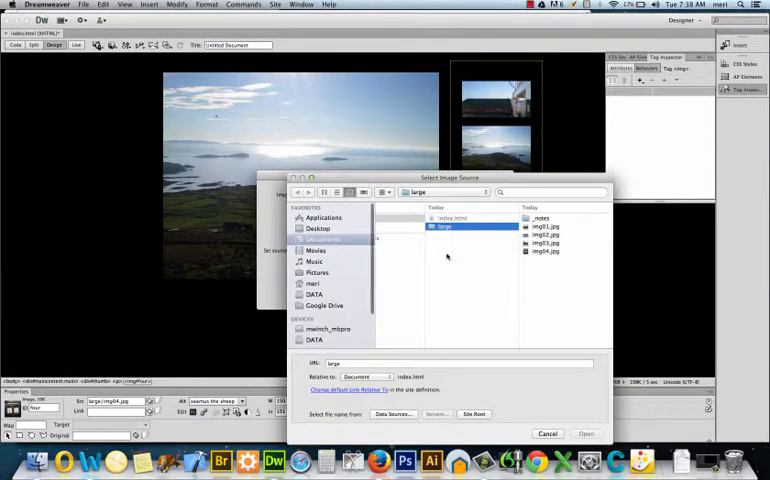
pyautogui.click(449, 251)
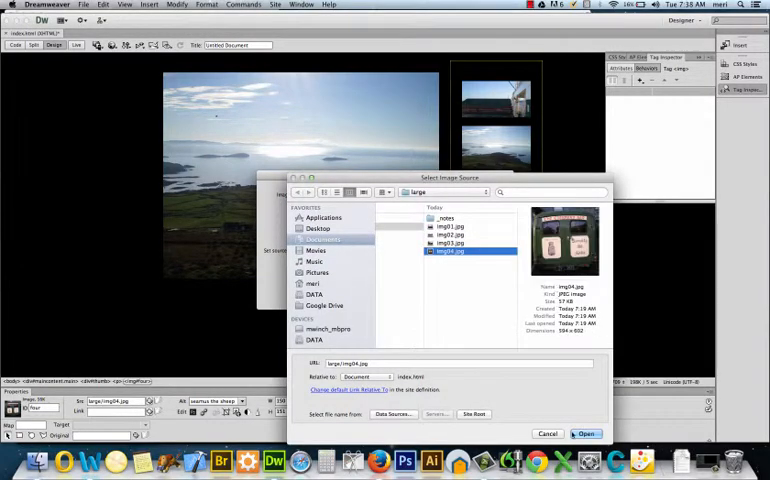
pyautogui.click(585, 433)
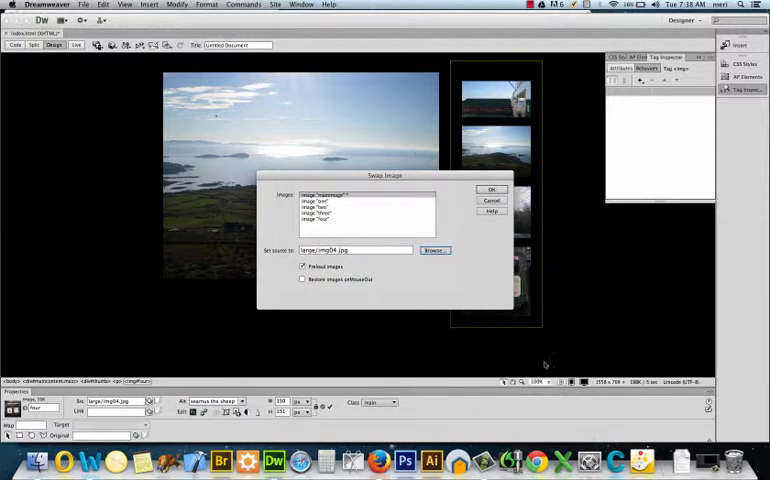
pyautogui.click(491, 189)
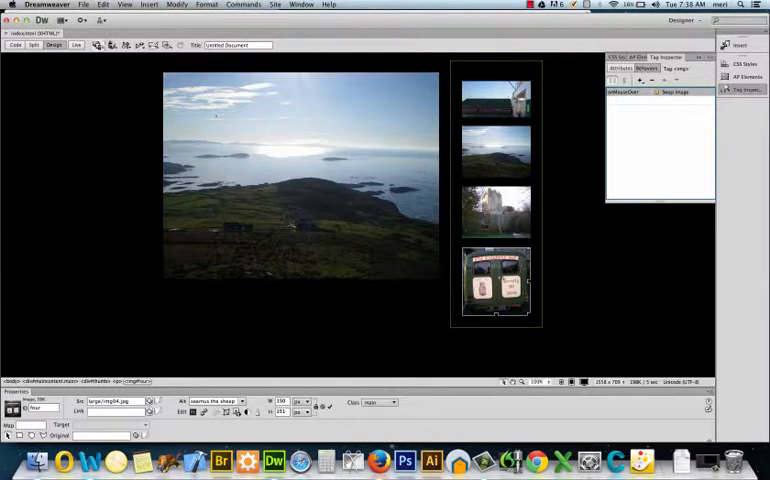
pyautogui.click(111, 45)
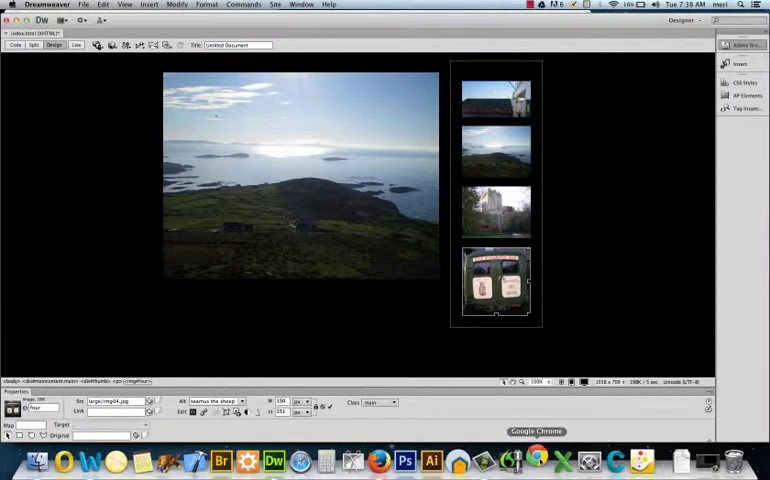
pyautogui.click(537, 461)
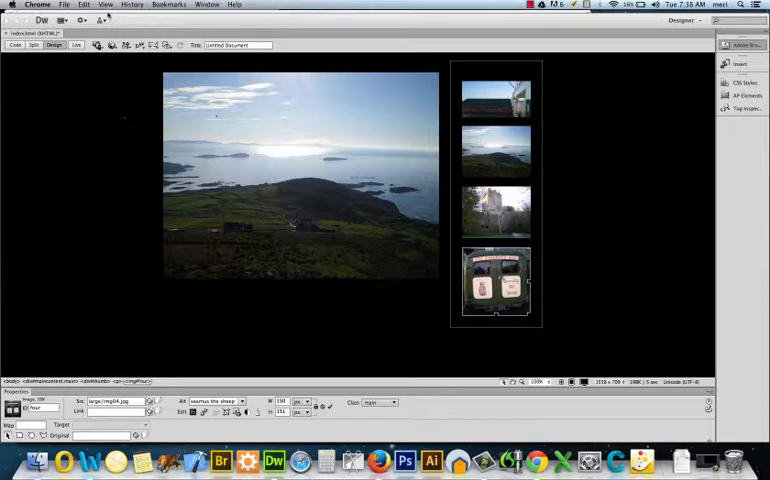
pyautogui.click(63, 5)
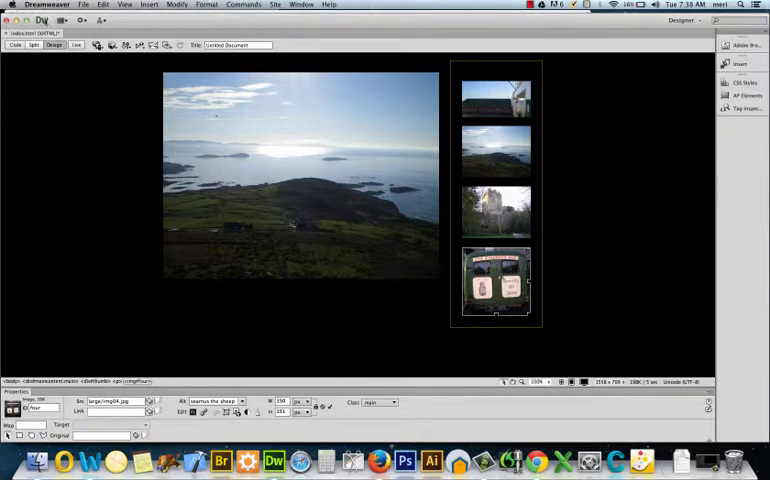
pyautogui.click(84, 5)
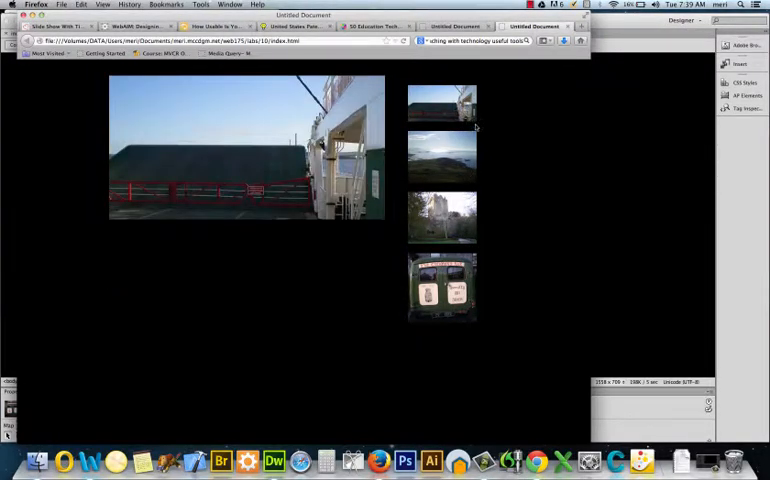
# Test the van thumbnail in the Firefox preview so the main image becomes the van photo.
pyautogui.click(441, 288)
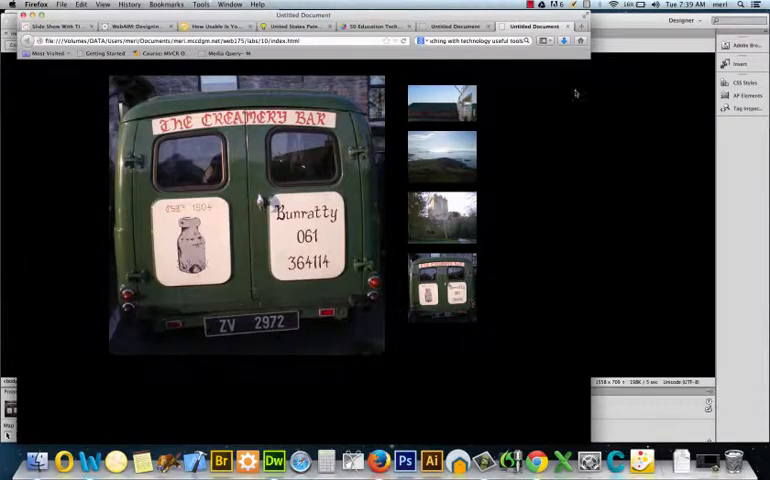